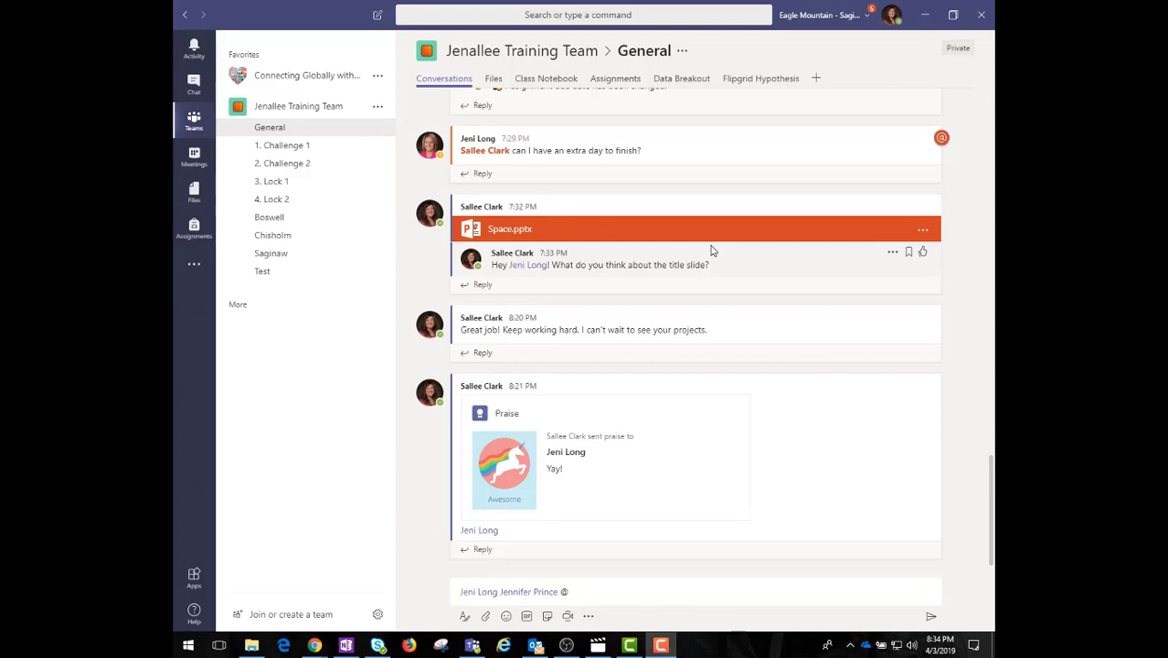
mouse_move(665, 236)
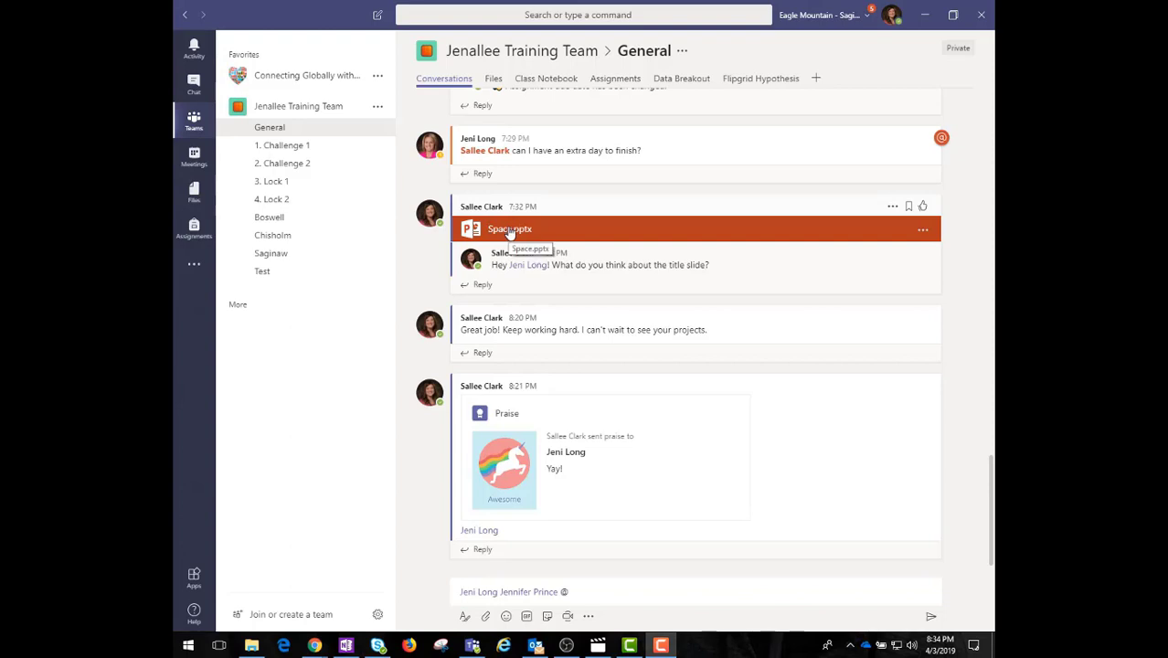
Step: Open the Space.pptx attachment from the General channel conversation in the file viewer
left_click(508, 229)
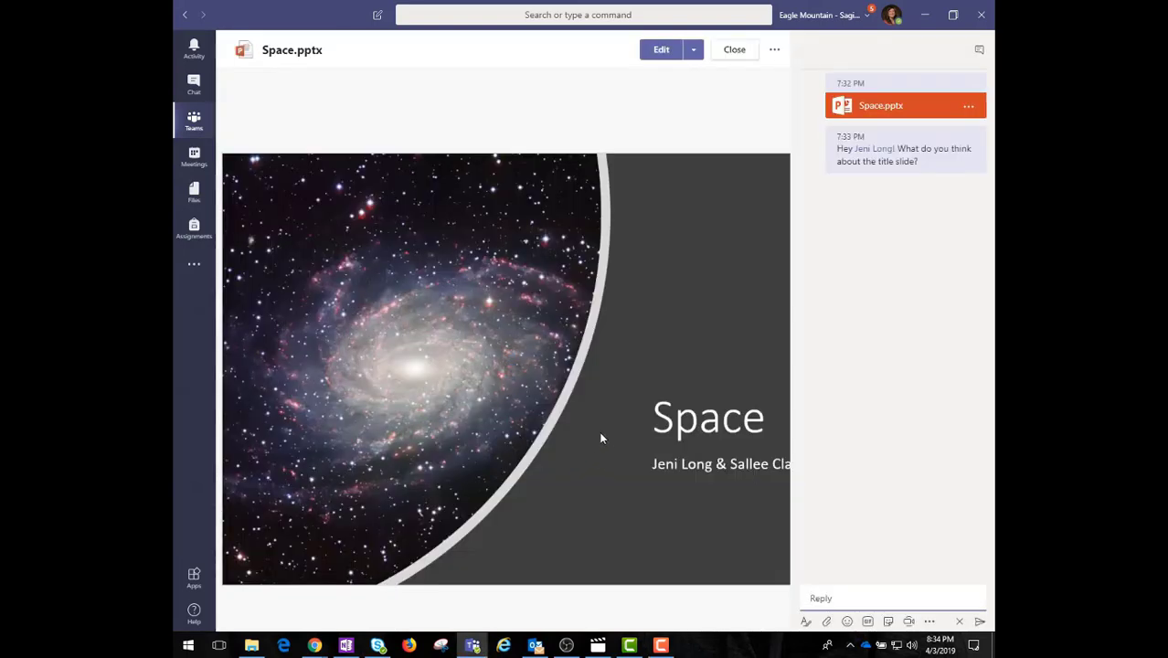
mouse_move(661, 145)
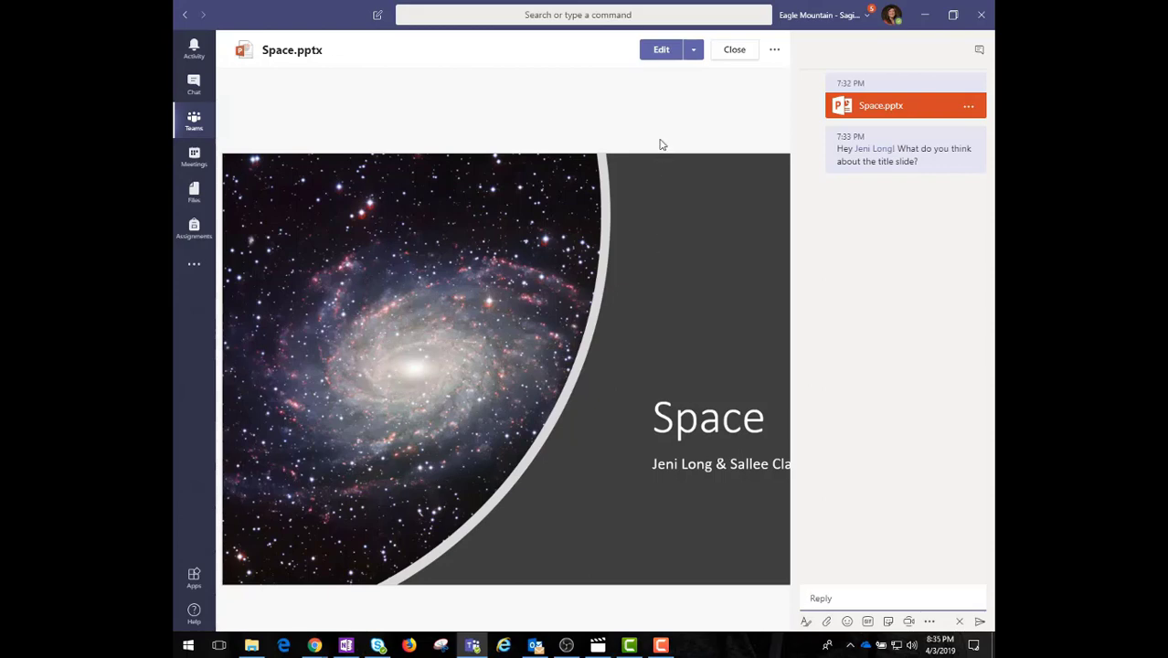
mouse_move(659, 49)
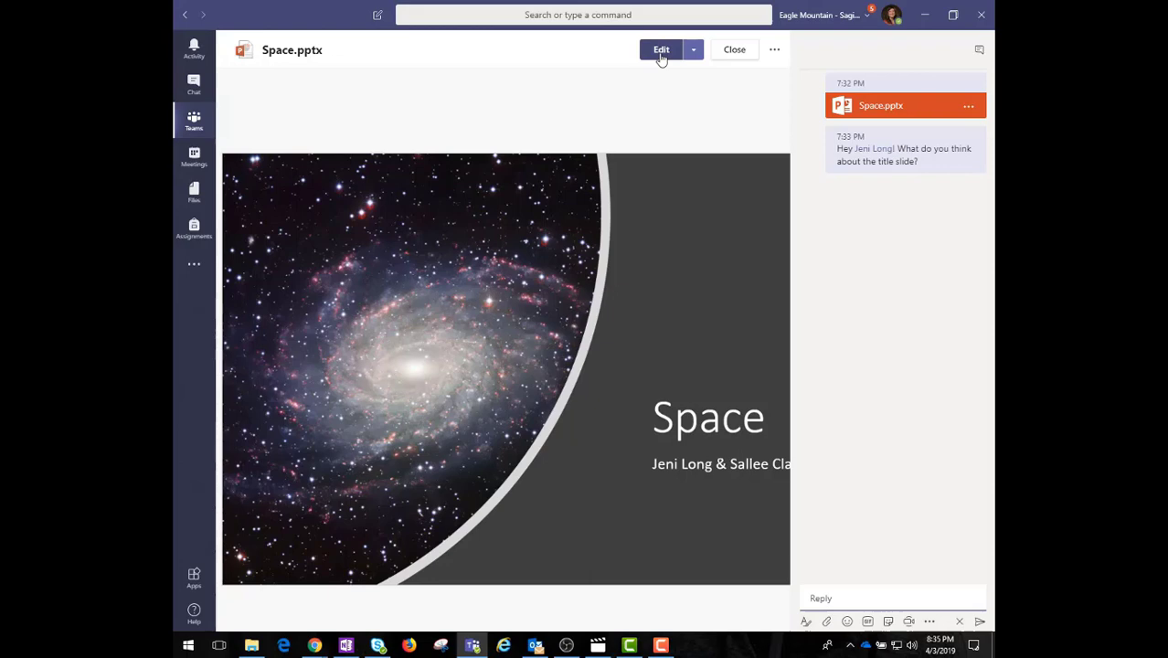
Step: Switch to editing and insert a new Two Content slide after the title slide
left_click(660, 49)
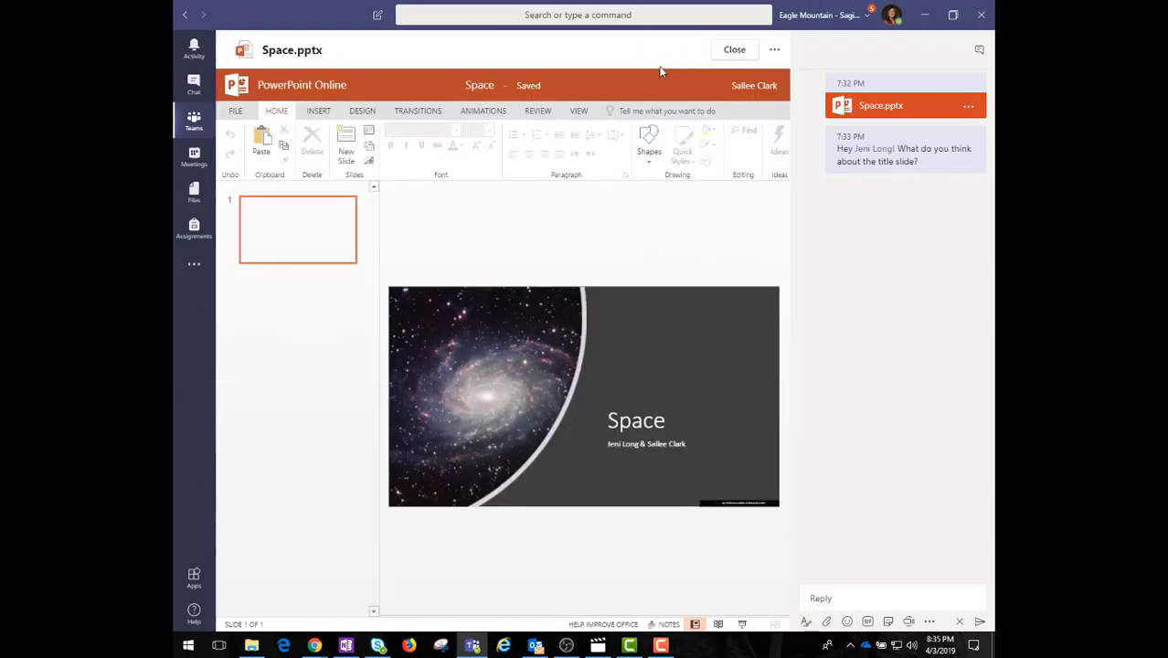
left_click(345, 146)
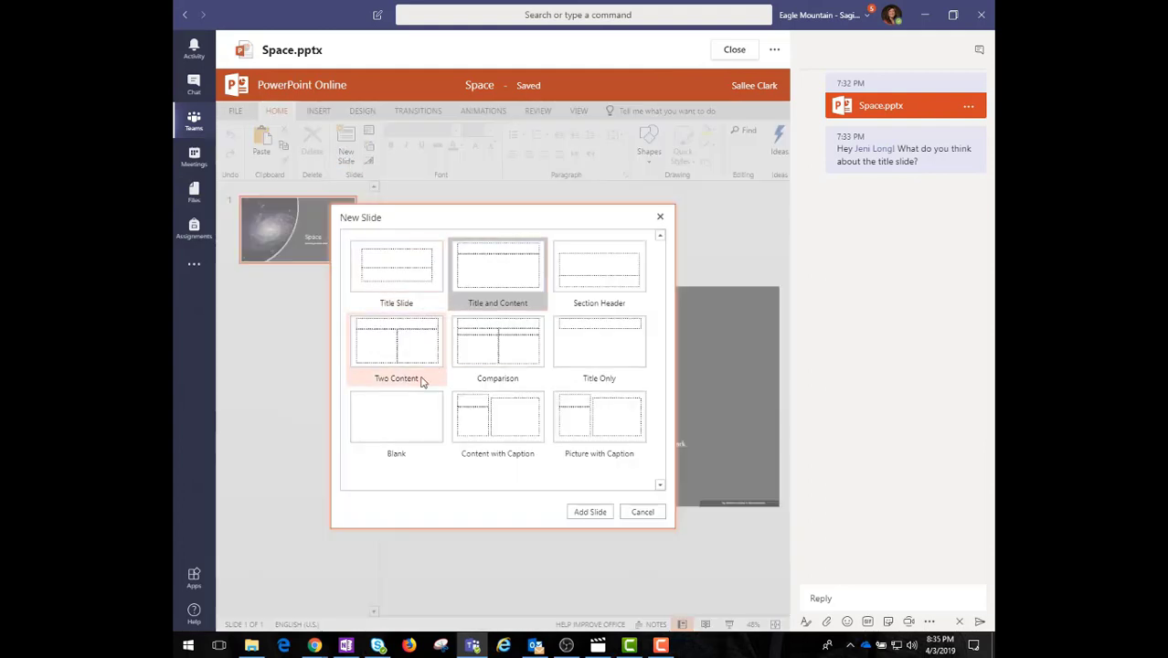
left_click(395, 347)
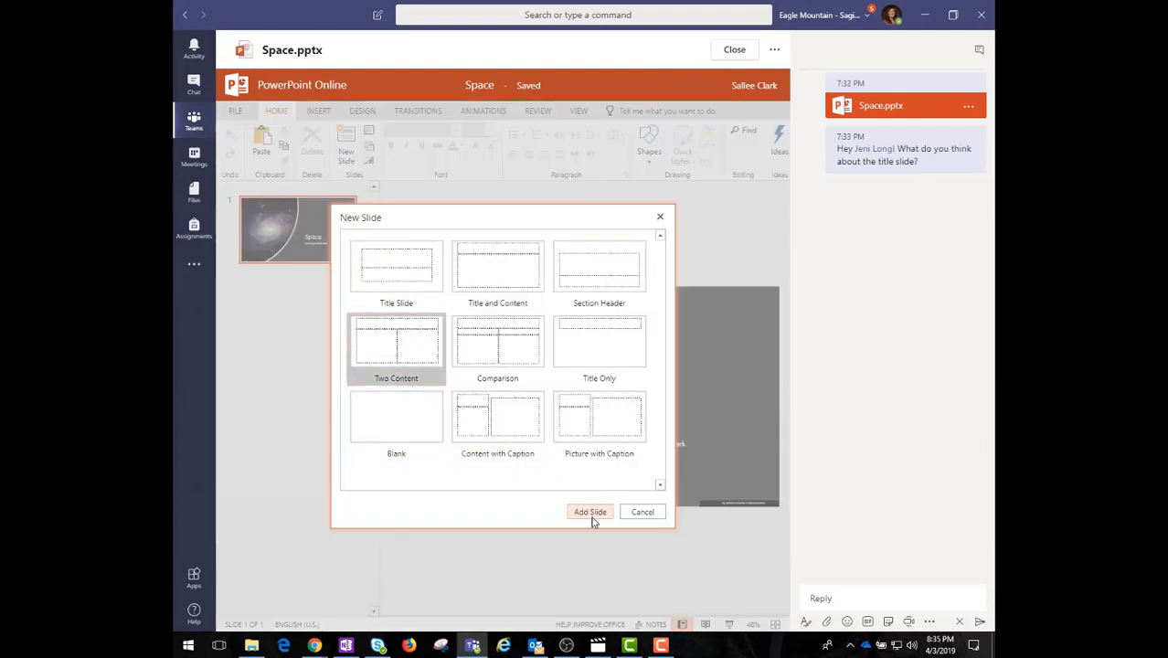
left_click(589, 512)
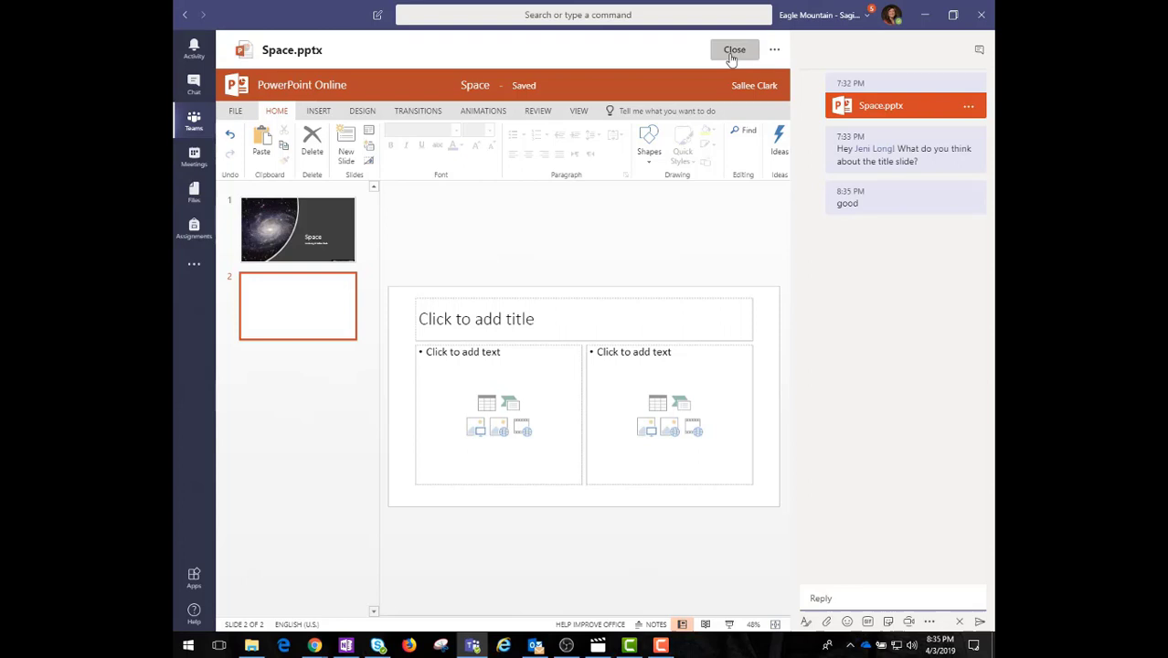
Step: Close Space.pptx and list the General channel's files, Space.pptx and Ecosystems.docx
left_click(735, 50)
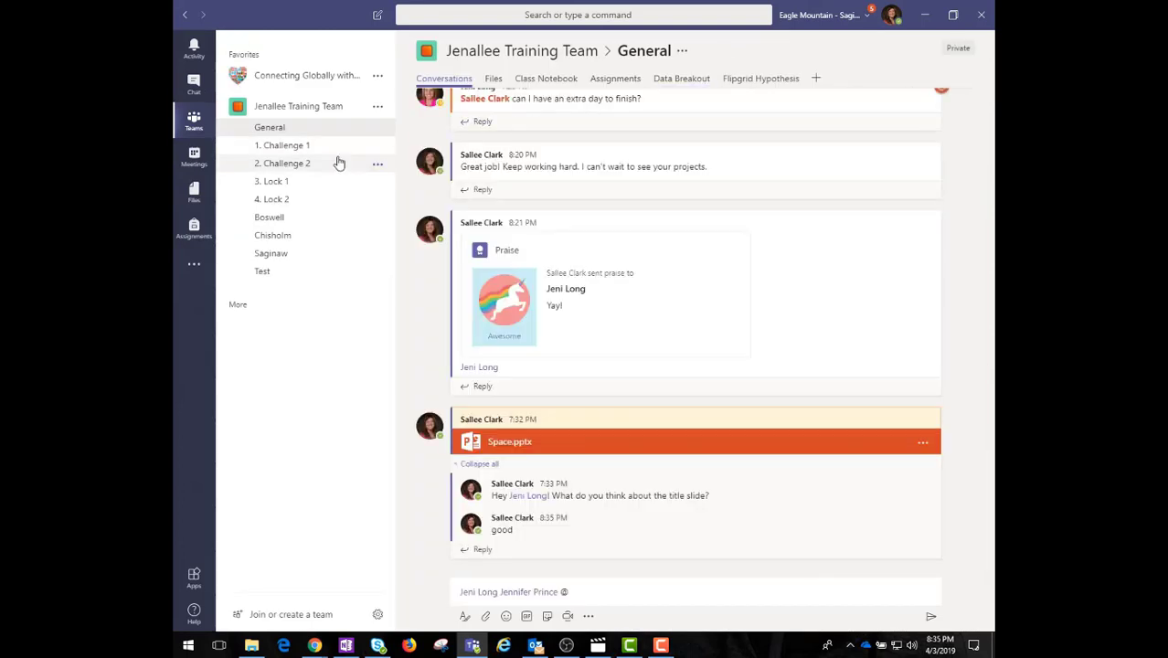
mouse_move(293, 146)
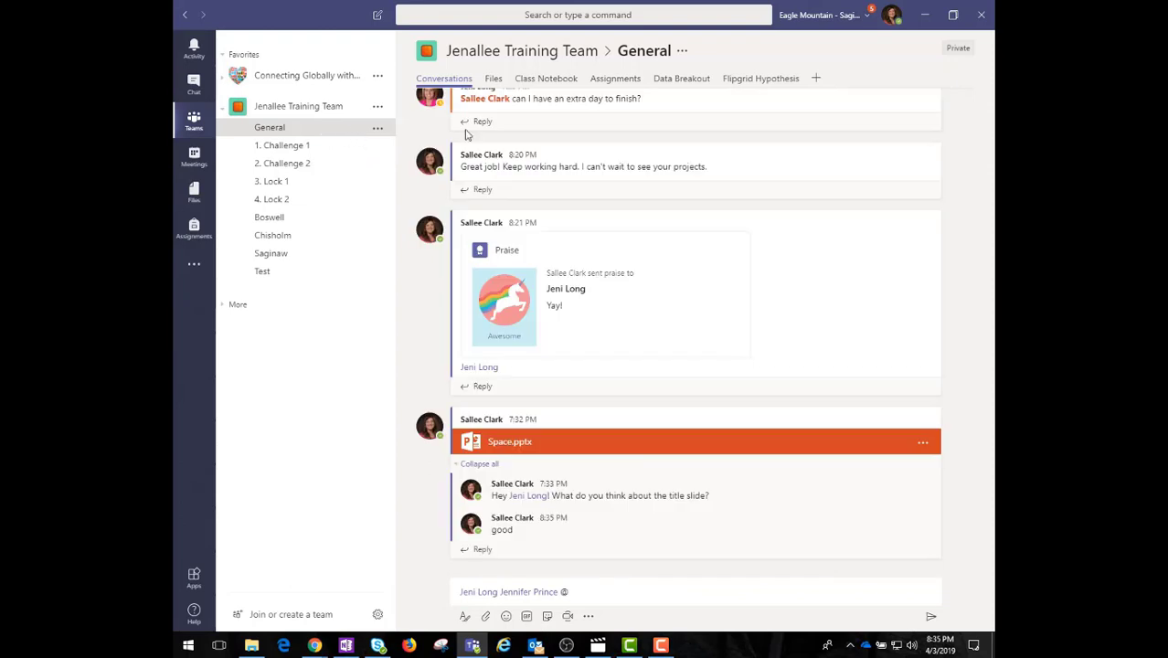
left_click(494, 77)
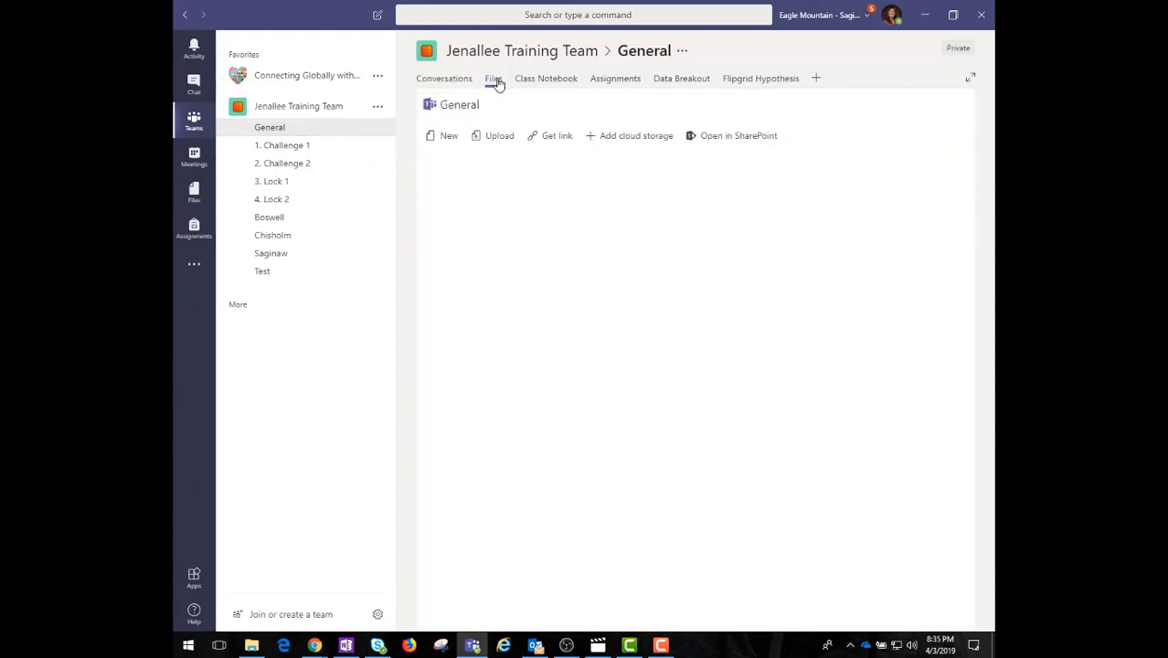
left_click(493, 77)
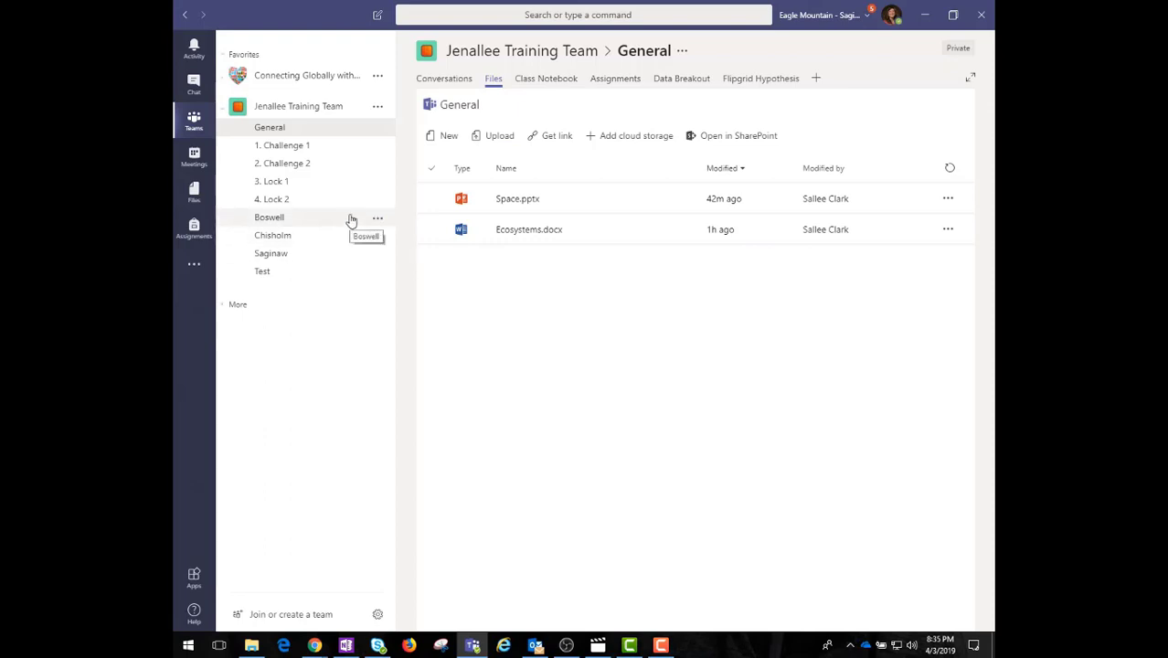
Step: View the Boswell channel's files (ebadge.JPG, Virtual Coaching), then show the Files app's Recent view
left_click(269, 215)
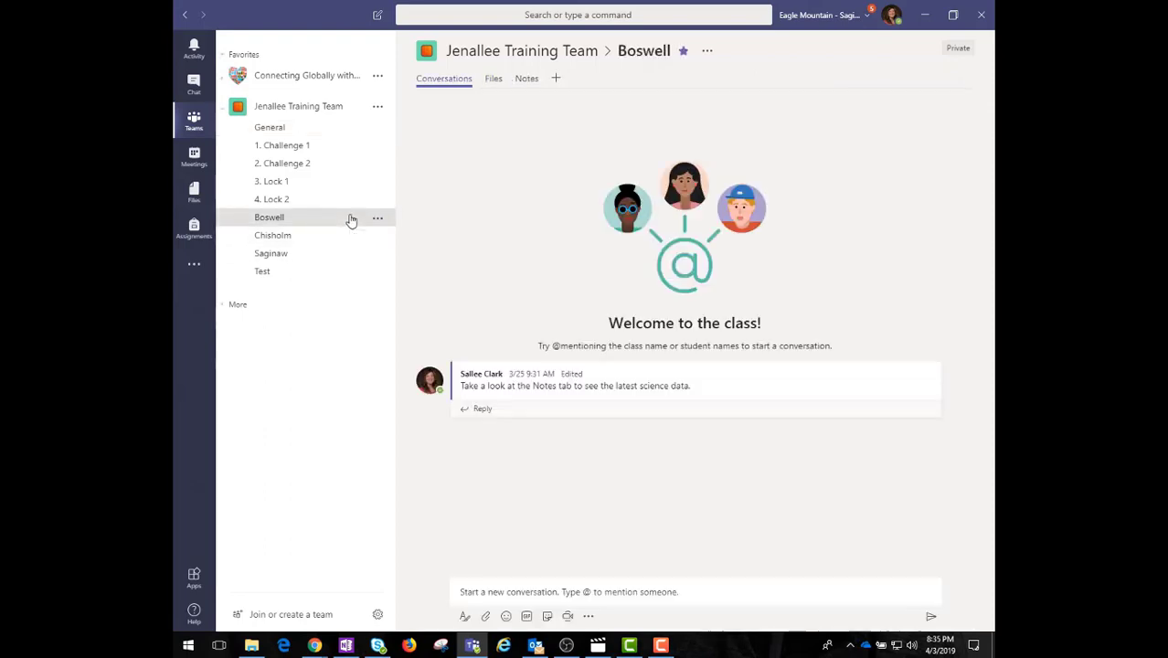
mouse_move(424, 212)
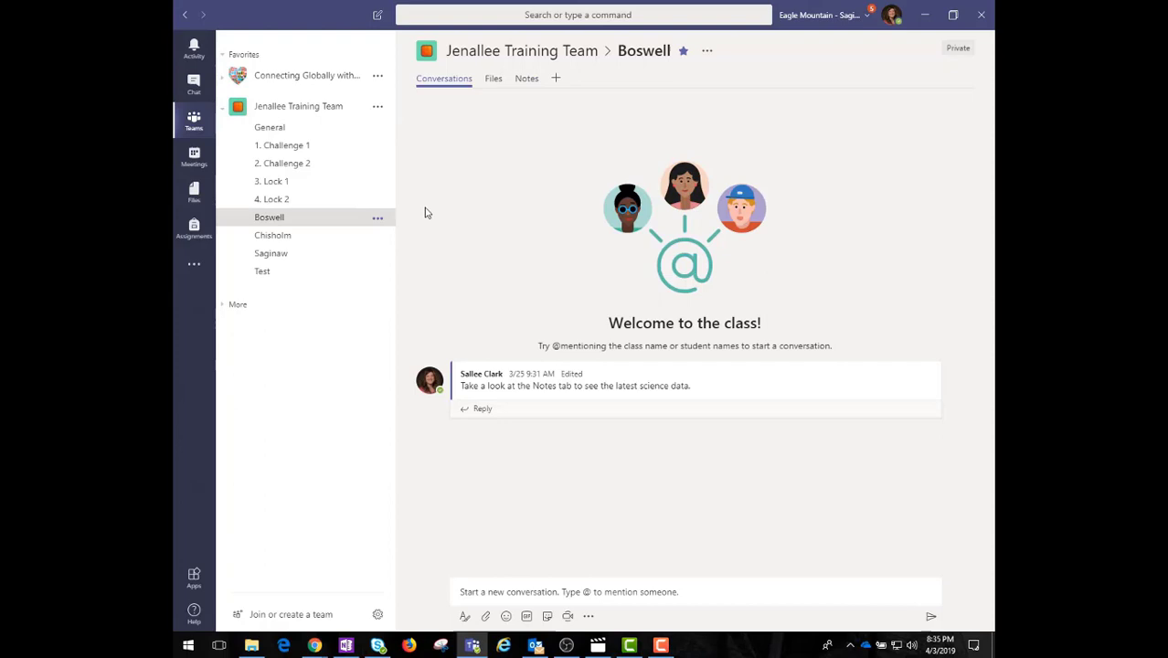
left_click(493, 77)
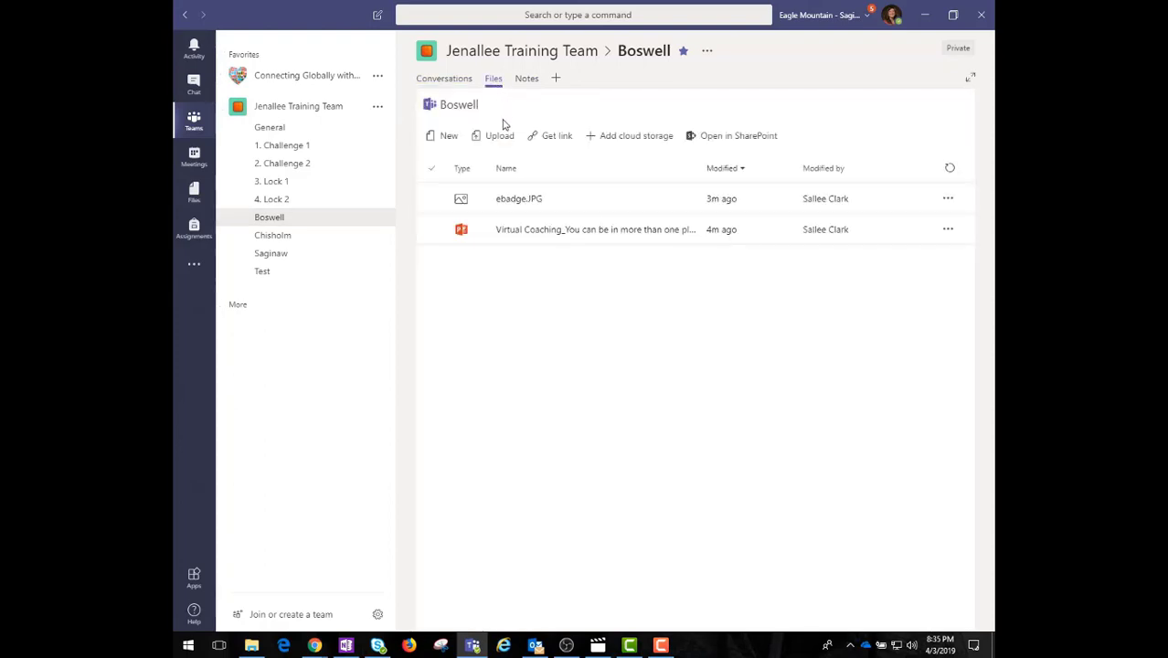
left_click(594, 230)
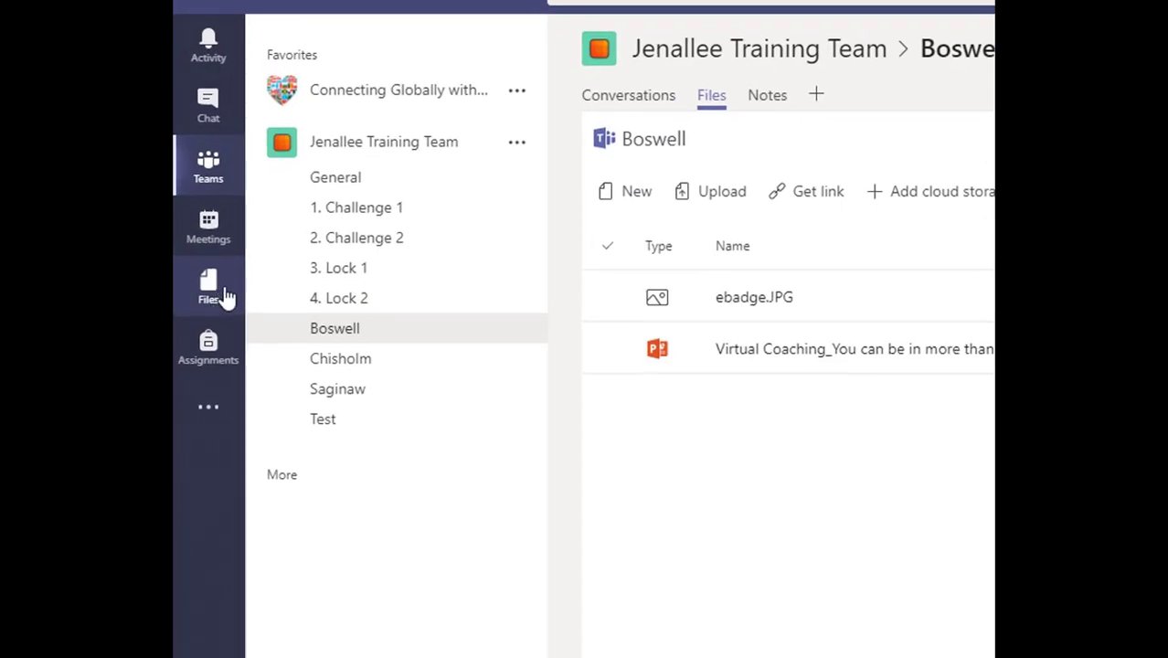
left_click(208, 287)
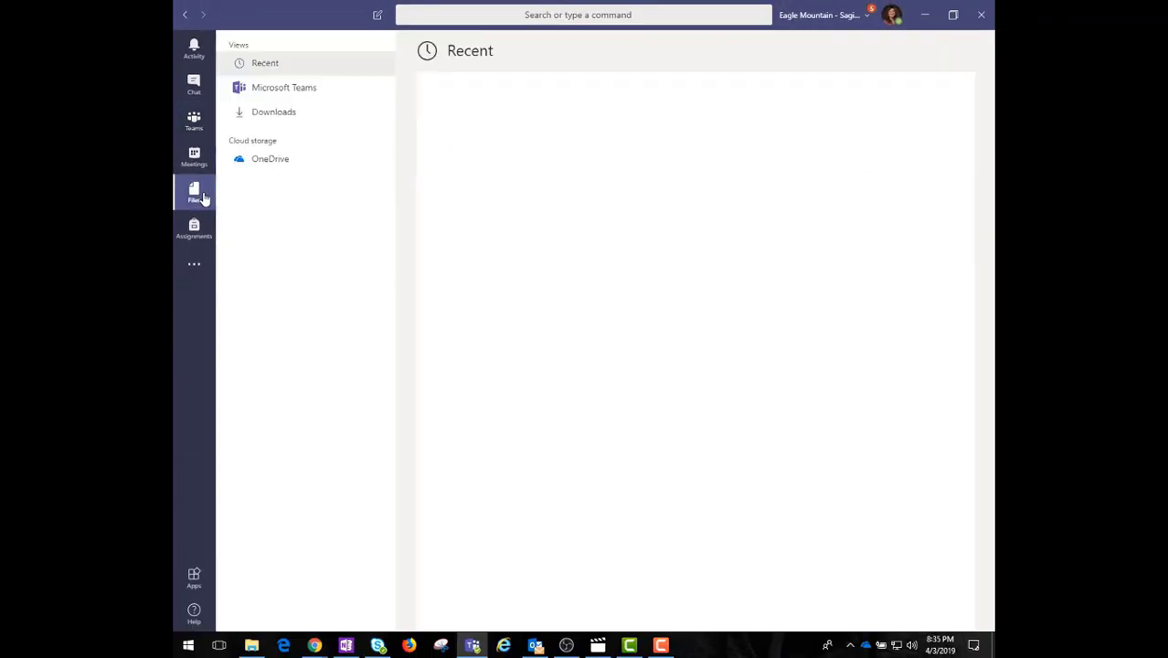